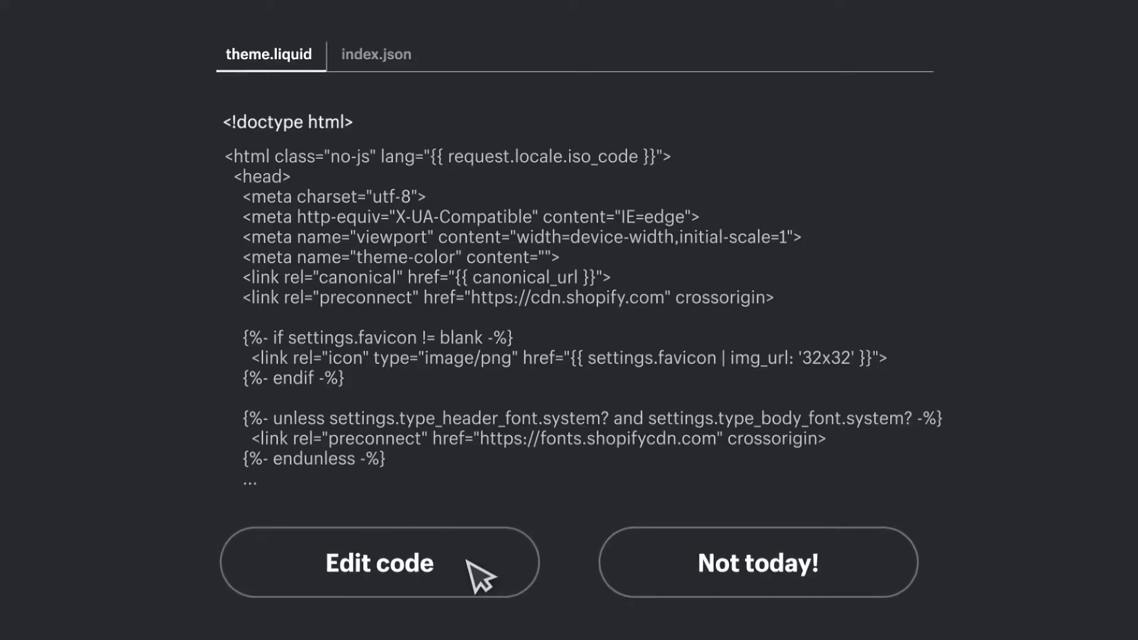
Go to the Files library under Content and dismiss the image preview without saving
{"action": "left_click", "coordinate": [379, 563]}
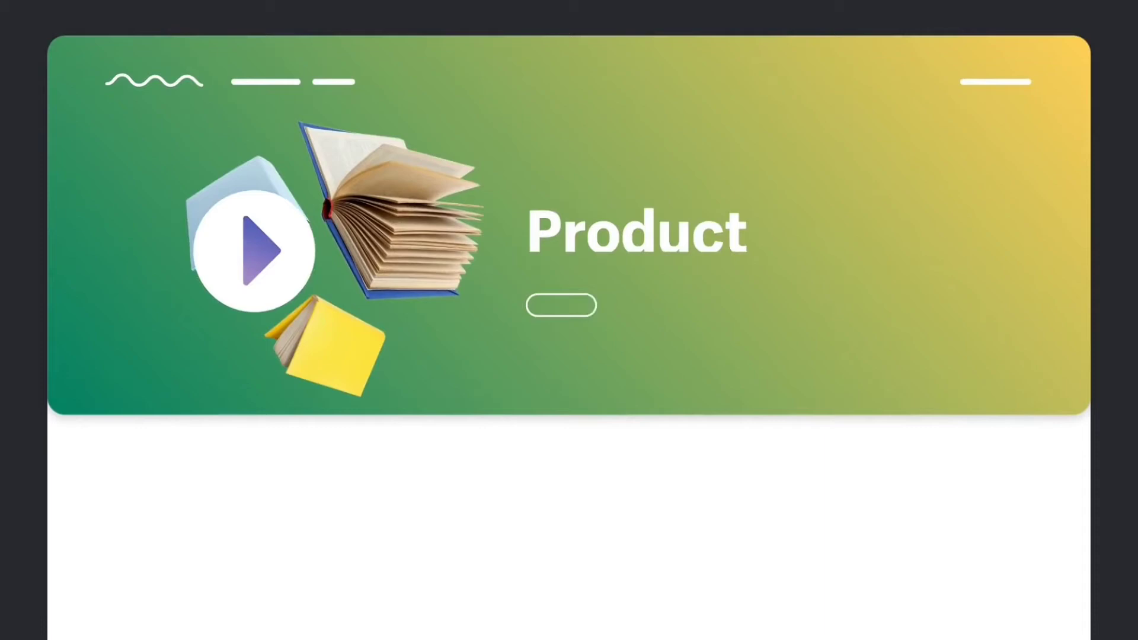
{"action": "left_click", "coordinate": [256, 250]}
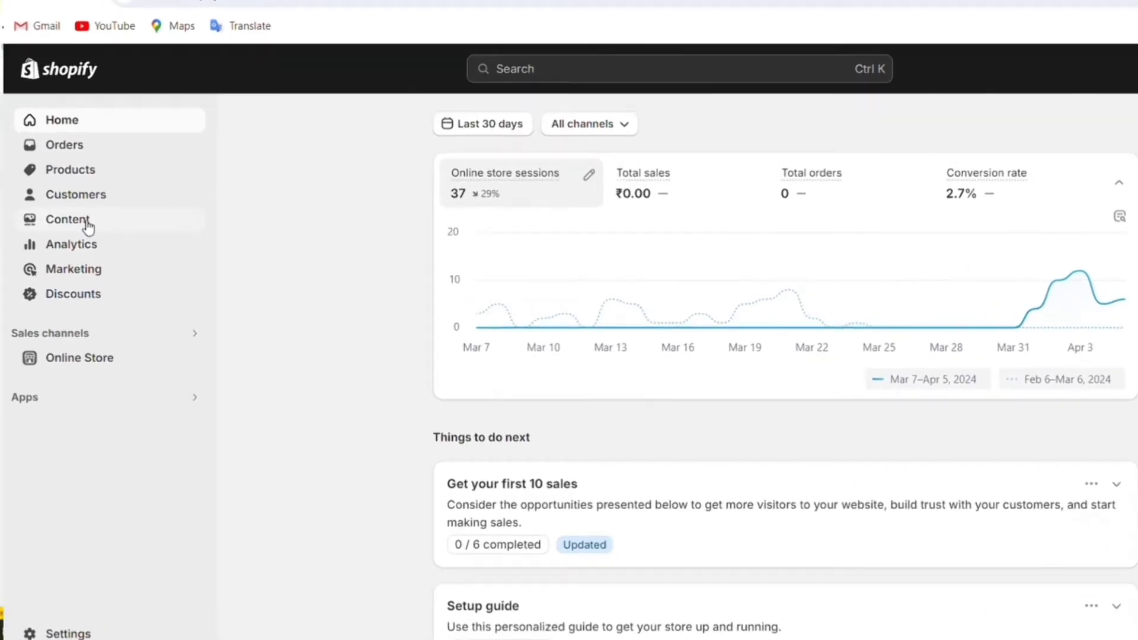
{"action": "left_click", "coordinate": [68, 219]}
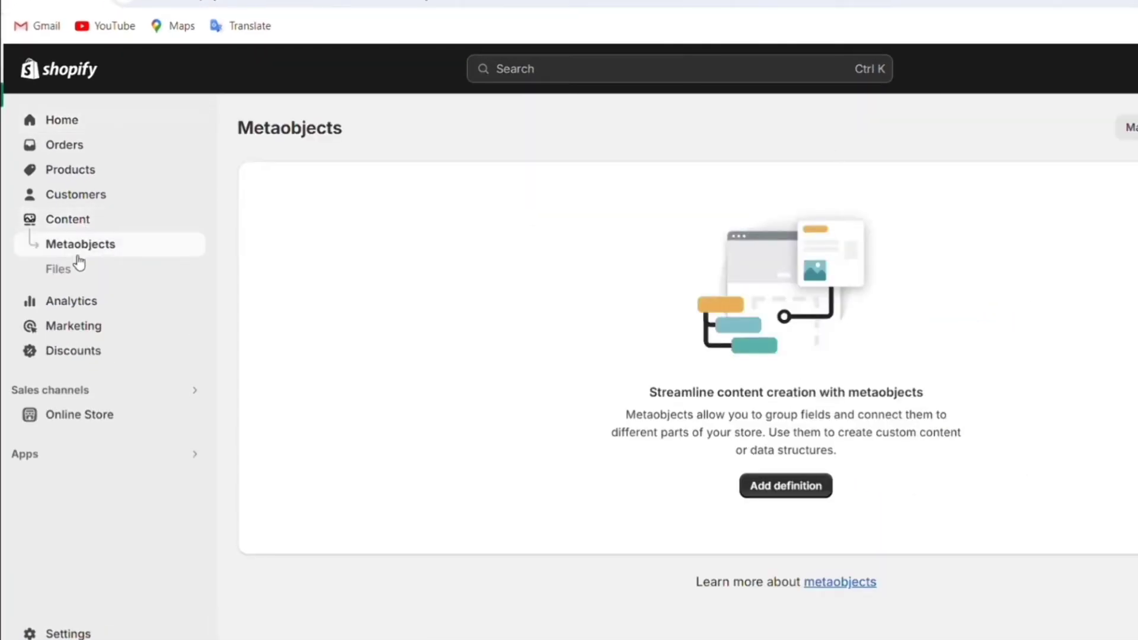
{"action": "left_click", "coordinate": [58, 268]}
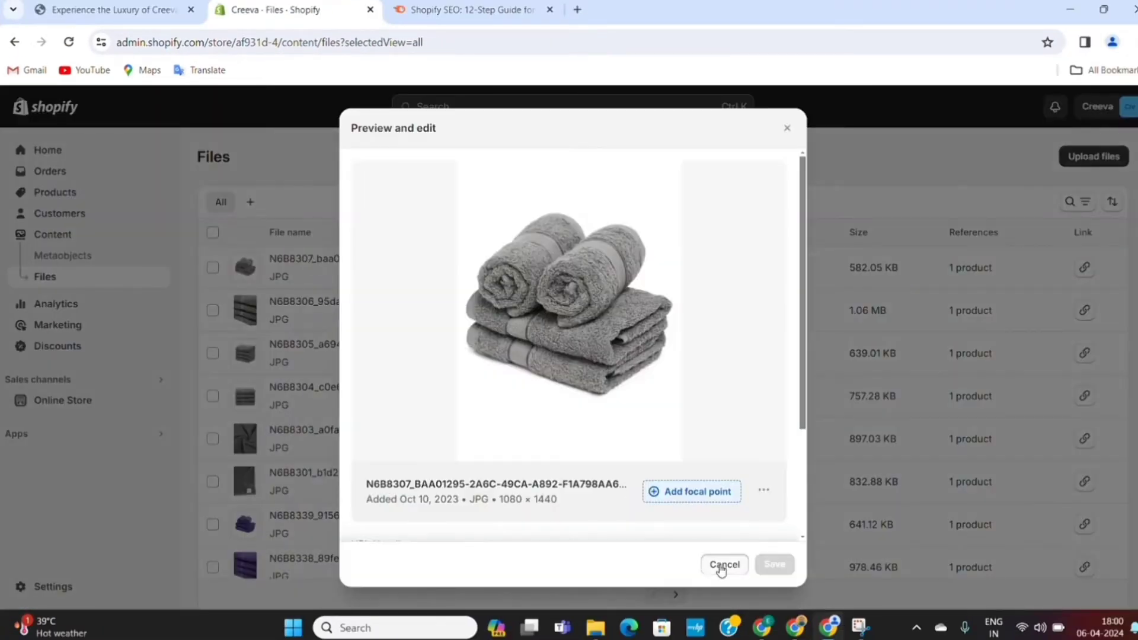
{"action": "left_click", "coordinate": [724, 565]}
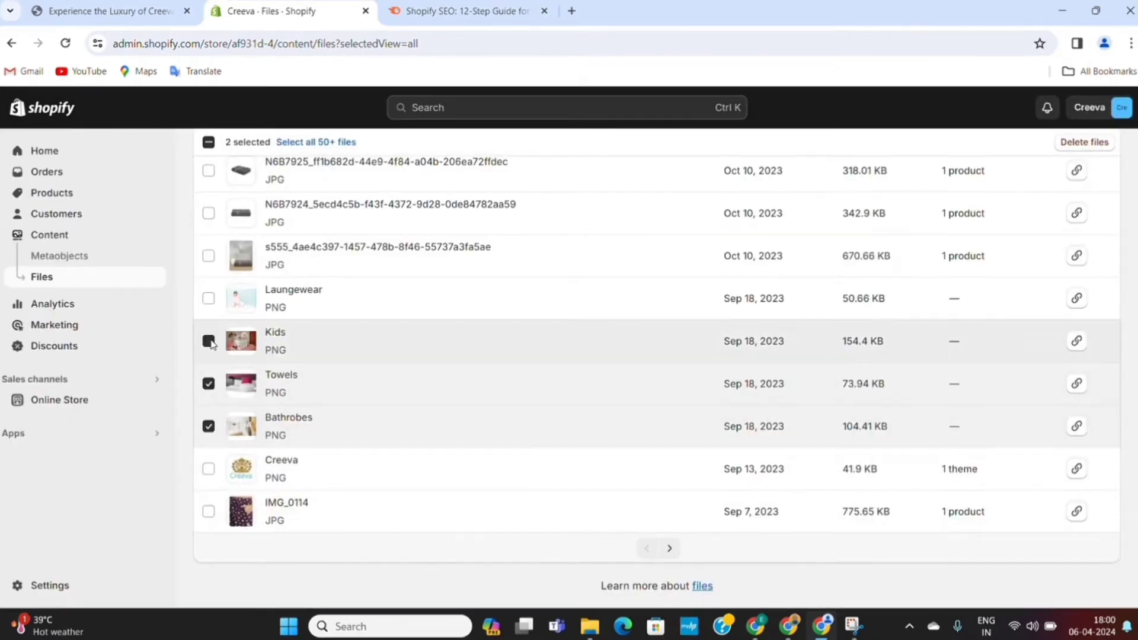
Select the Laungewear, Kids, Towels and Bathrobes banners and delete them
{"action": "left_click", "coordinate": [208, 342]}
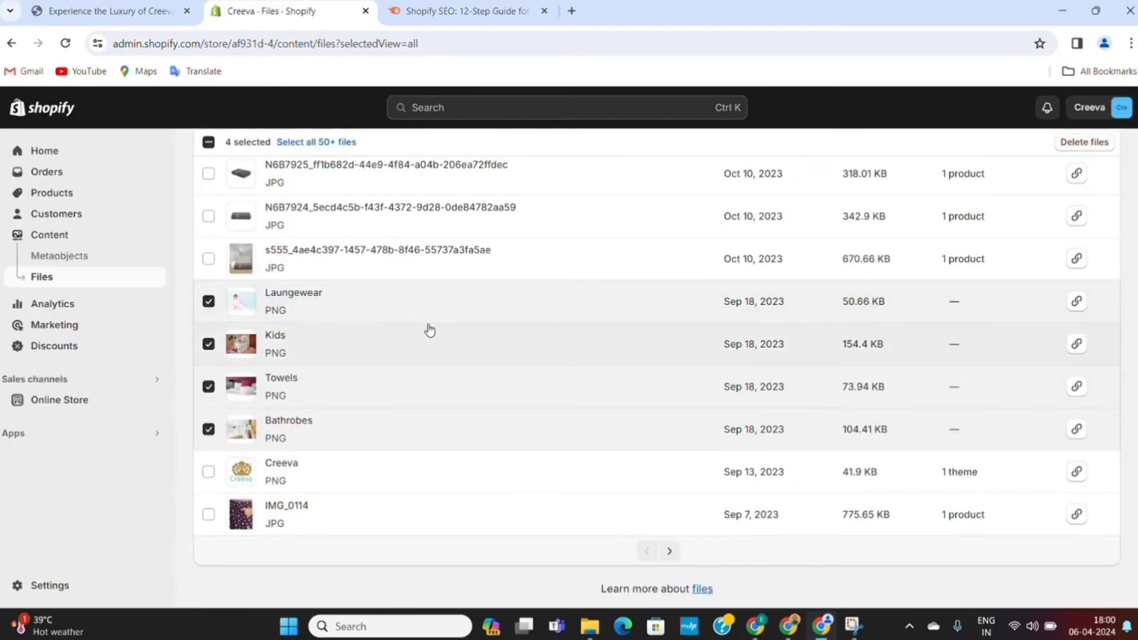
{"action": "scroll", "scroll_direction": "up", "scroll_amount": 3}
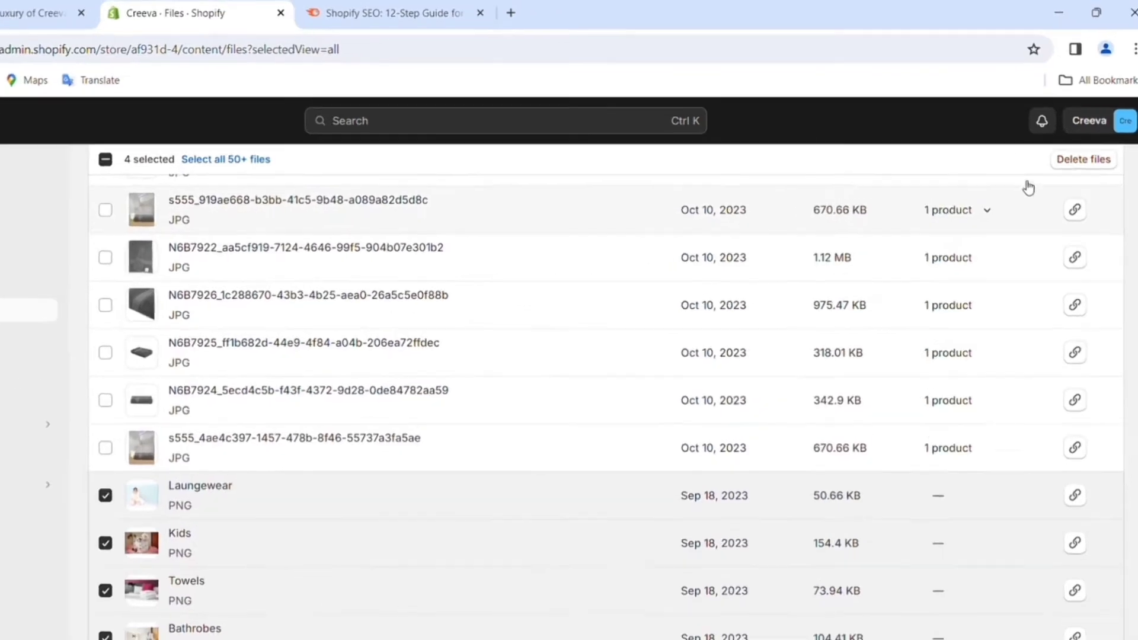
{"action": "left_click", "coordinate": [1082, 159]}
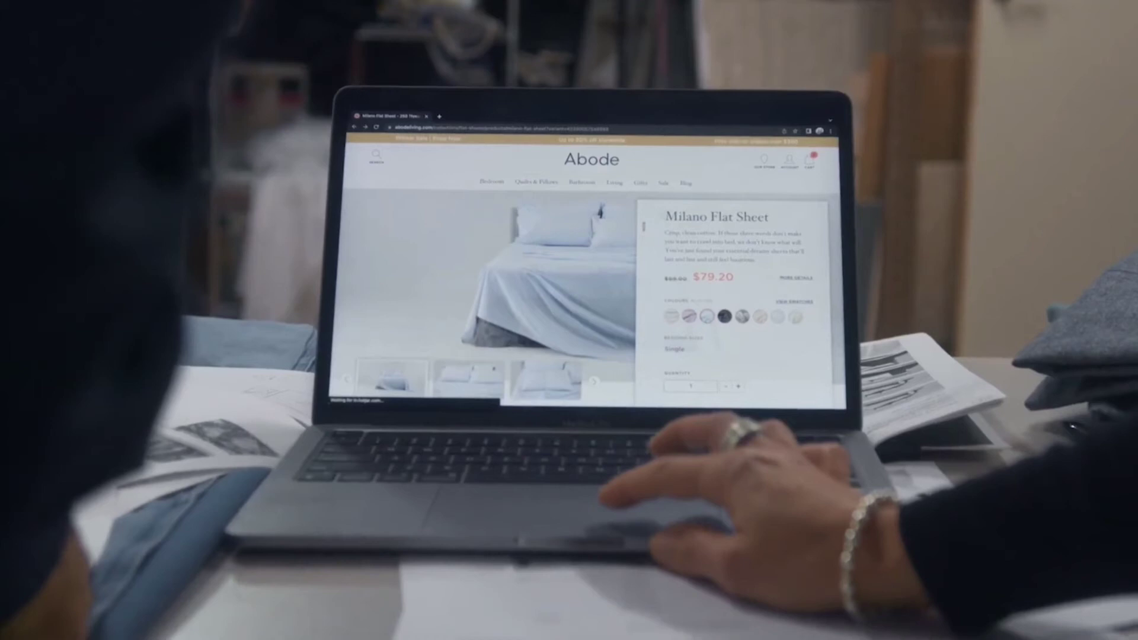
{"action": "left_click", "coordinate": [722, 314]}
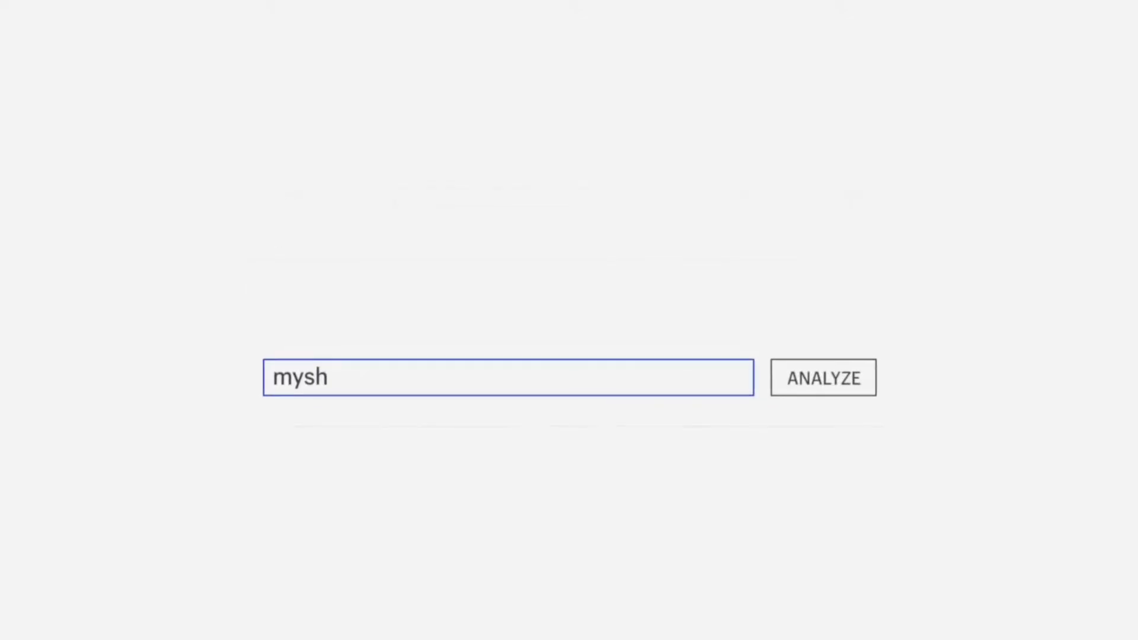
{"action": "left_click", "coordinate": [823, 377]}
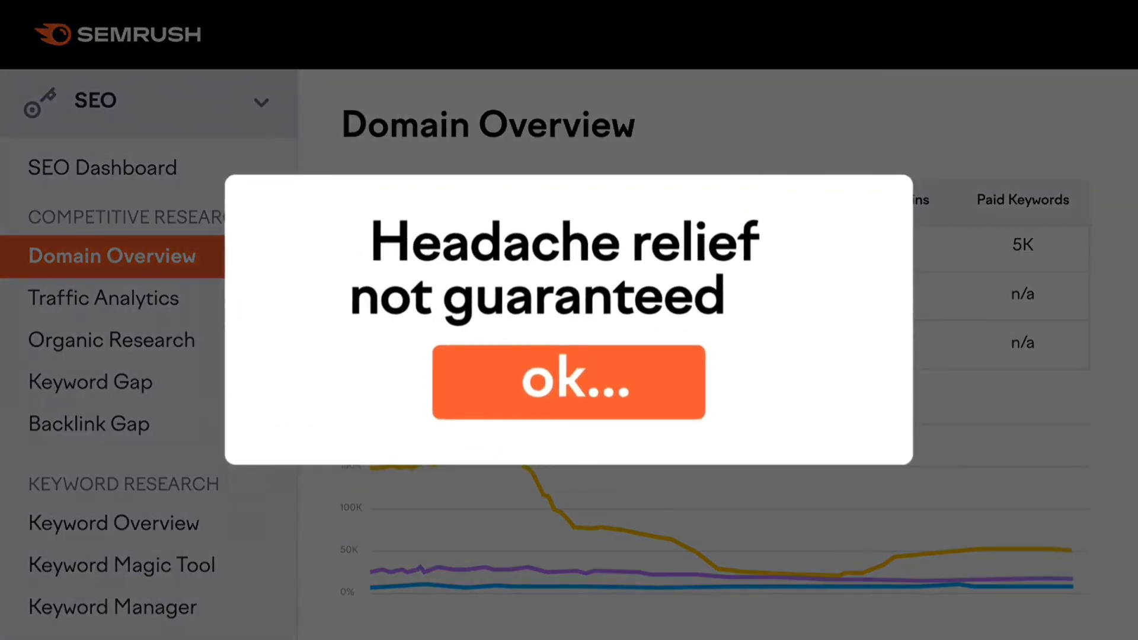
Dismiss the popup and show the Organic Research and Traffic Analytics views for ebay, amazon and walmart
{"action": "left_click", "coordinate": [568, 381]}
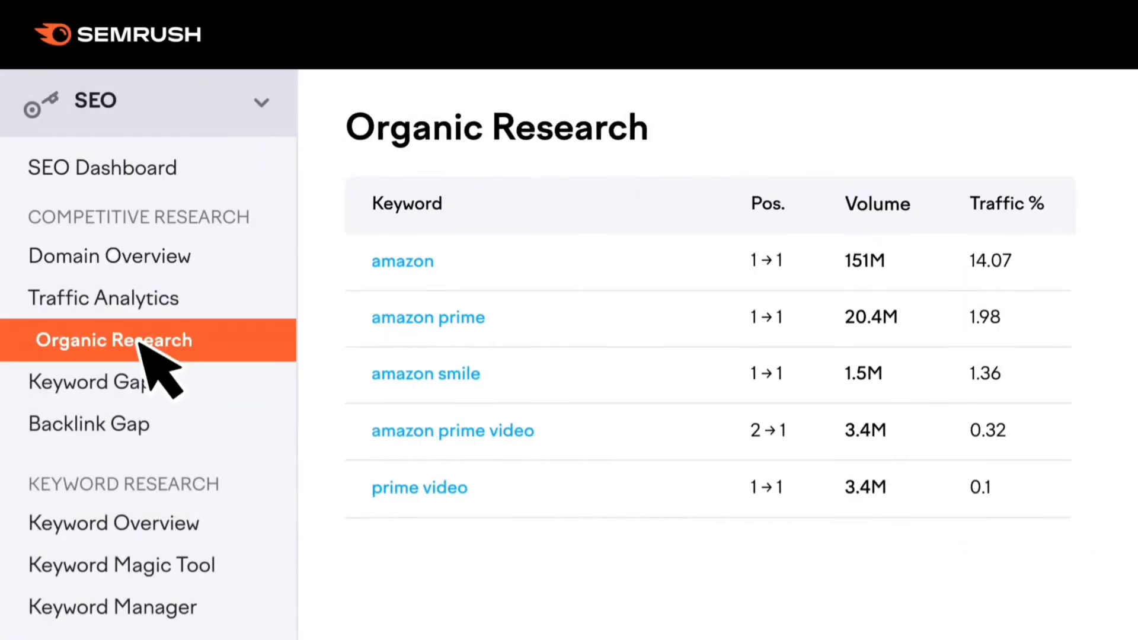
{"action": "left_click", "coordinate": [102, 297]}
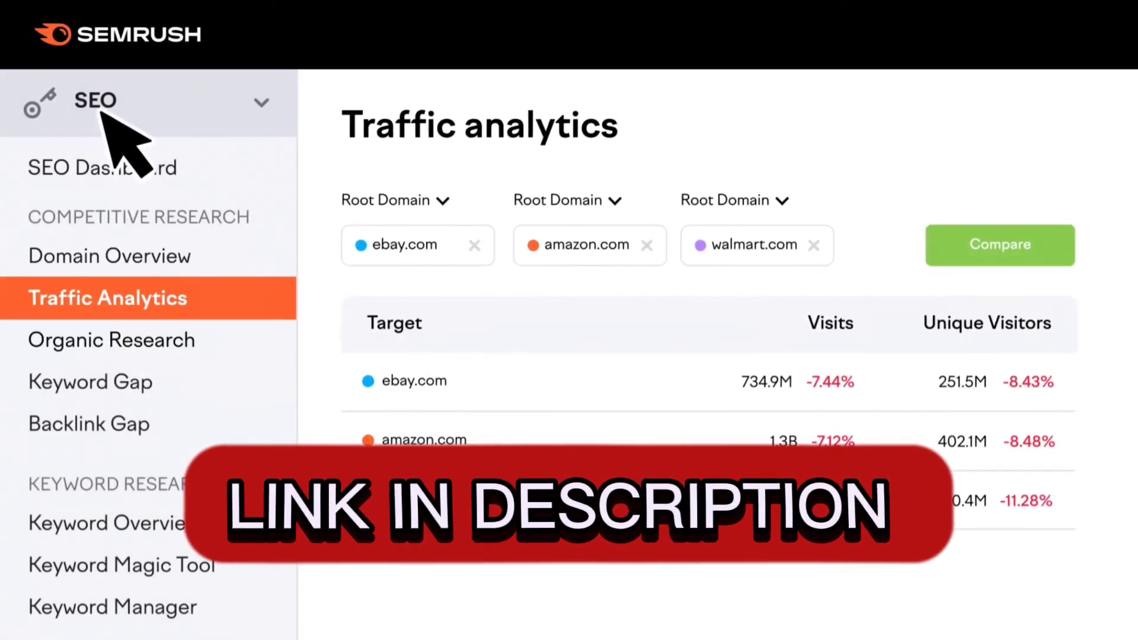